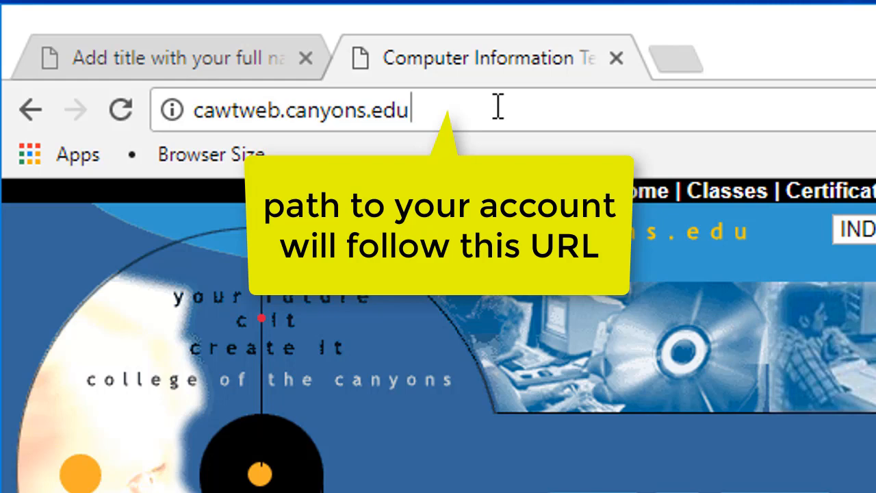
Load the account's page on cawtweb.canyons.edu showing the placeholder test file.
key("Return")
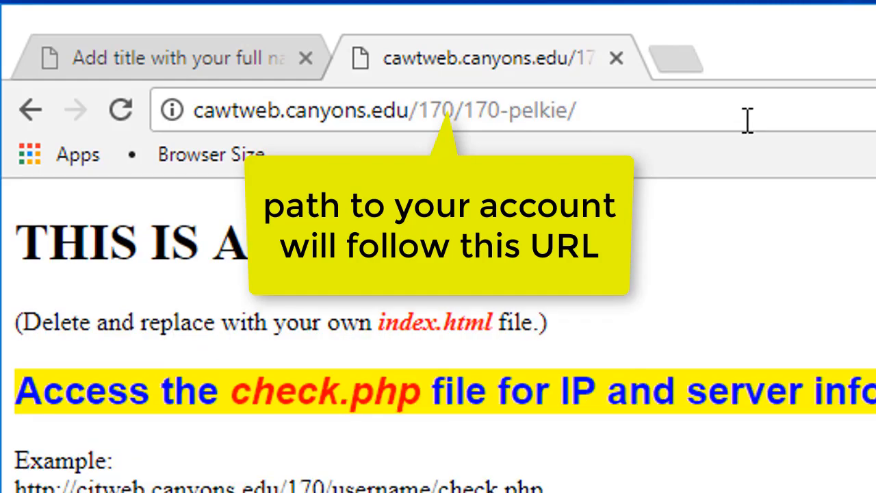
mouse_move(711, 122)
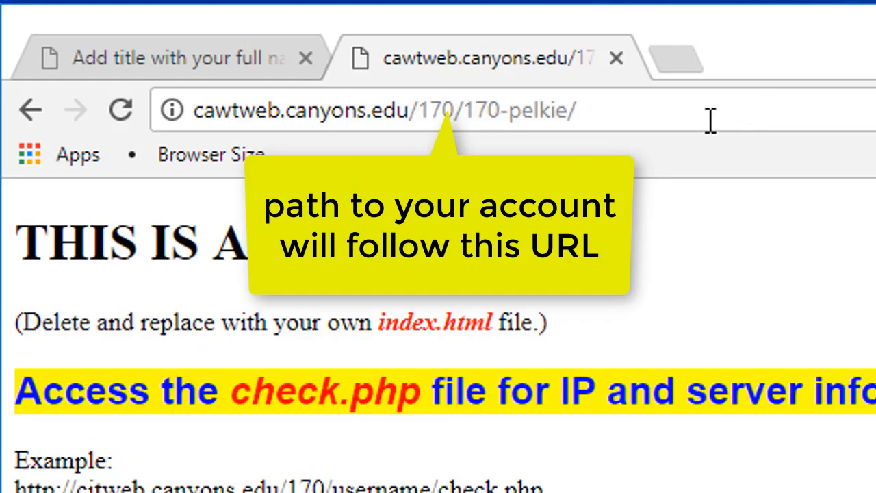
mouse_move(728, 107)
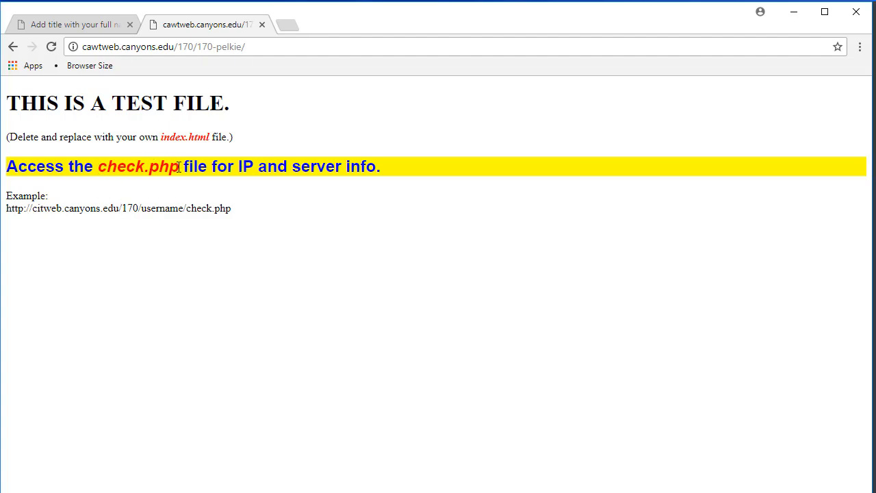
left_click(162, 47)
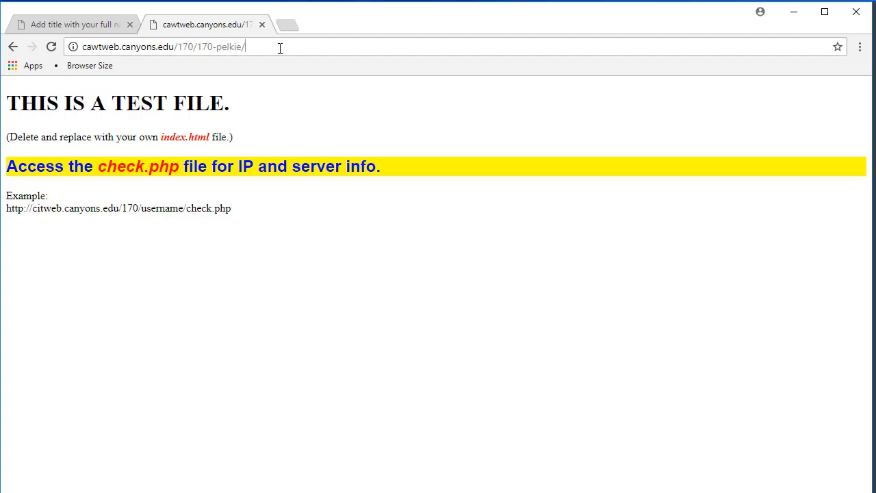
type("check.php")
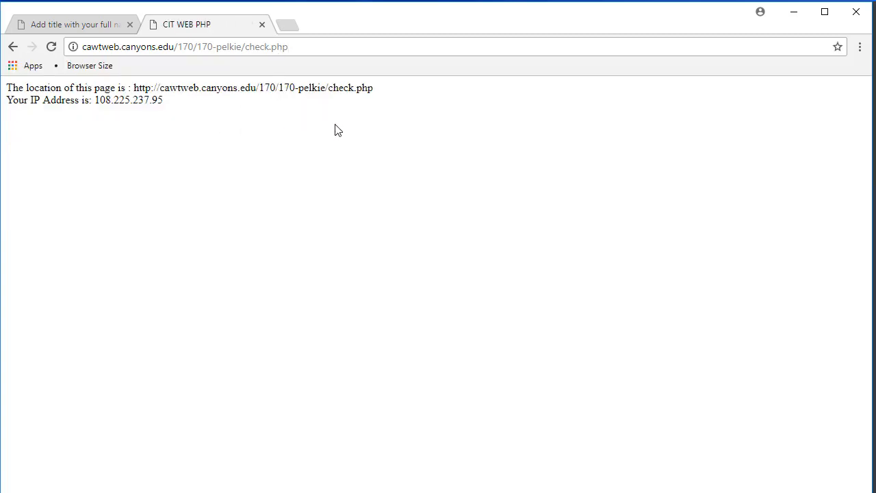
mouse_move(139, 123)
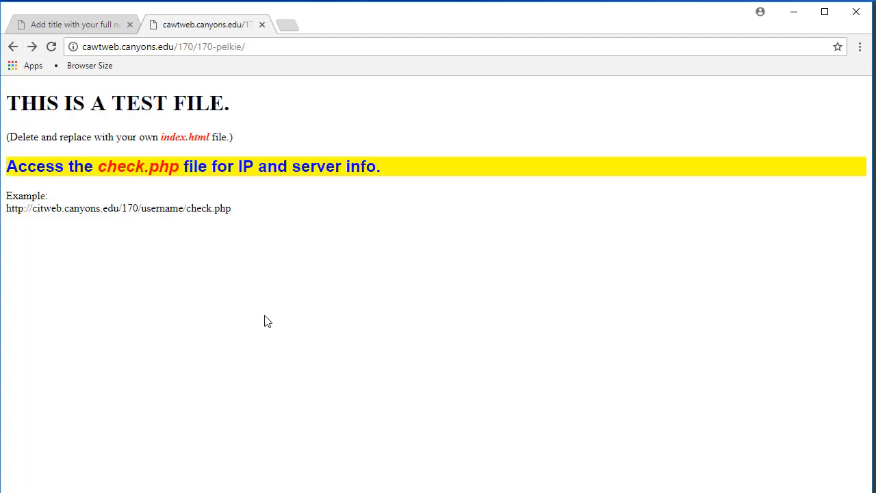
mouse_move(340, 283)
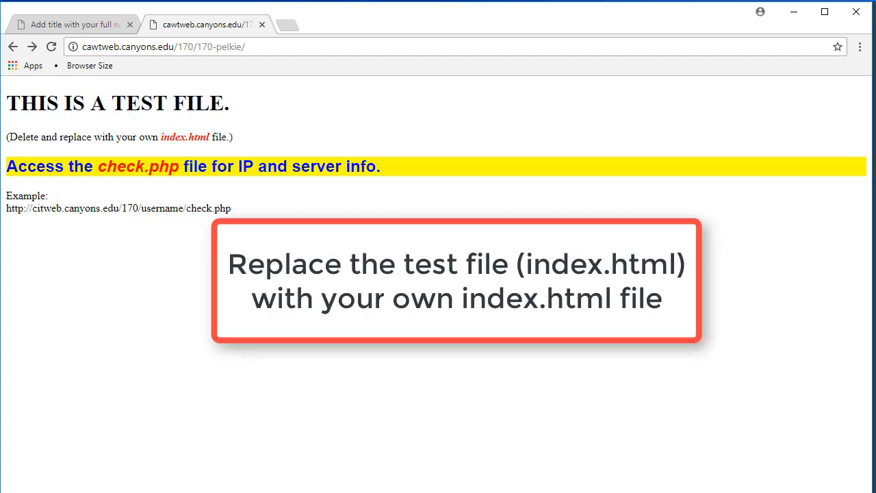
mouse_move(186, 153)
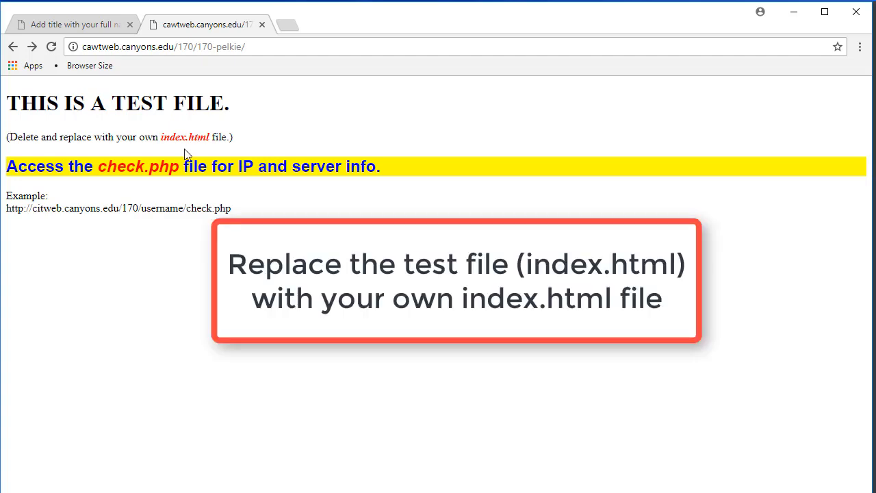
mouse_move(180, 150)
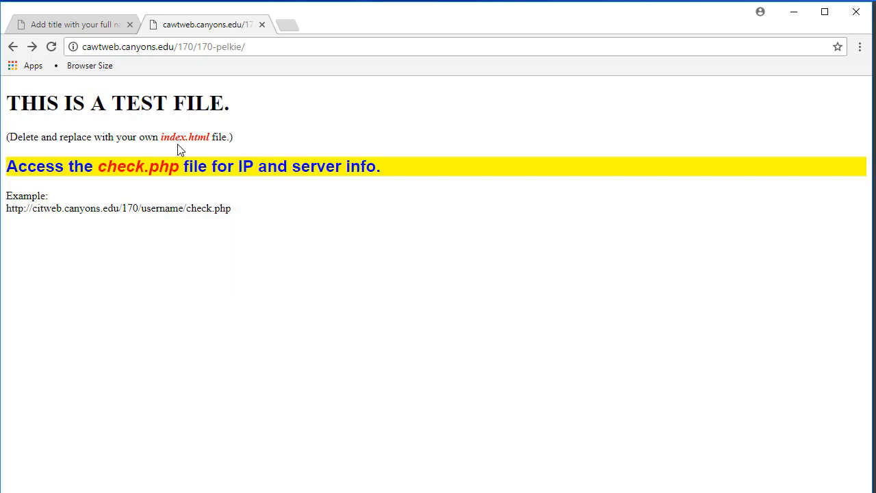
mouse_move(250, 307)
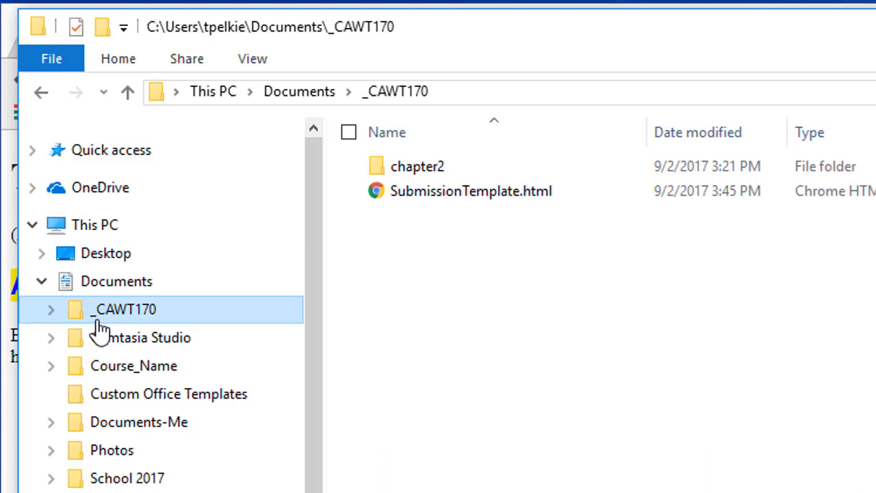
mouse_move(112, 333)
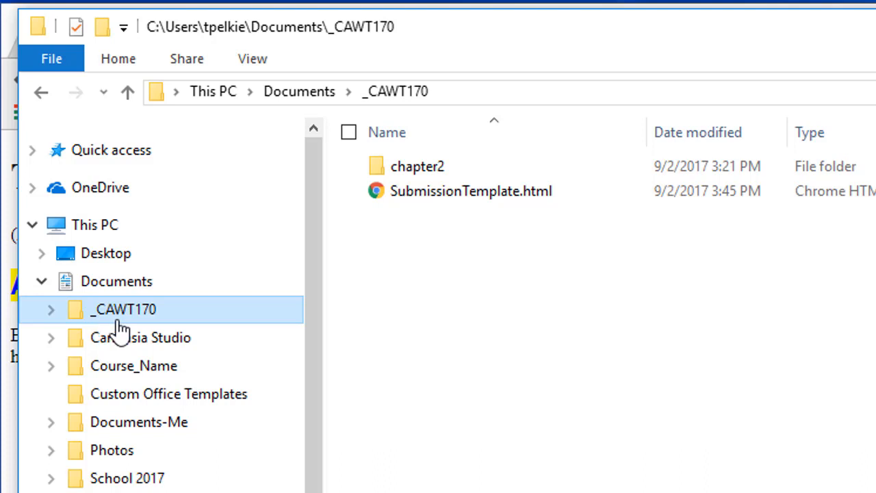
mouse_move(123, 317)
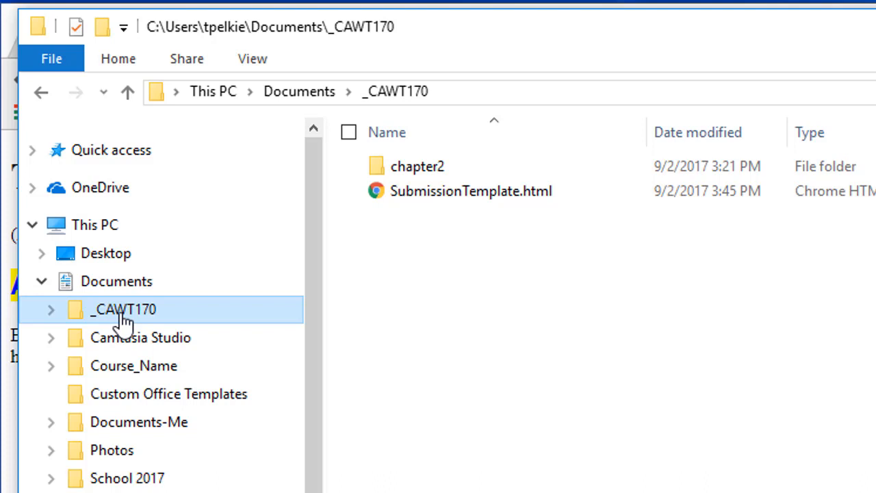
mouse_move(417, 166)
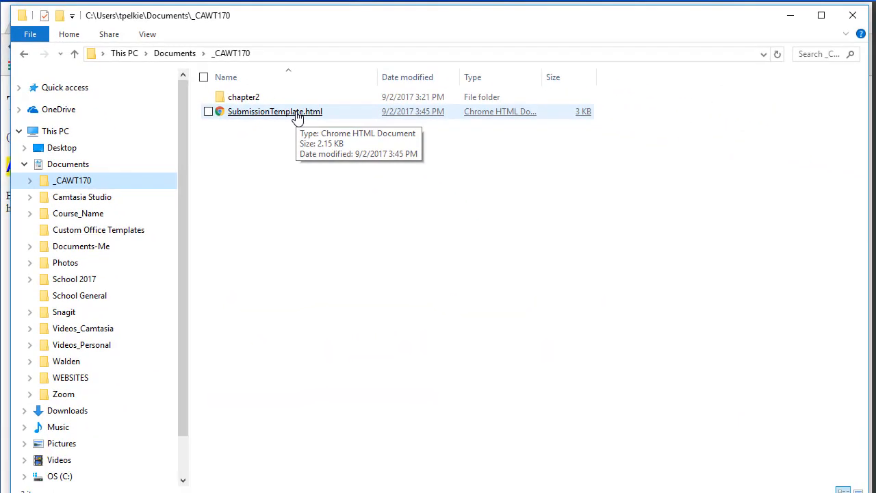
Preview SubmissionTemplate.html locally, follow its Chapter 2 Exercise link, and return to the template.
double_click(274, 111)
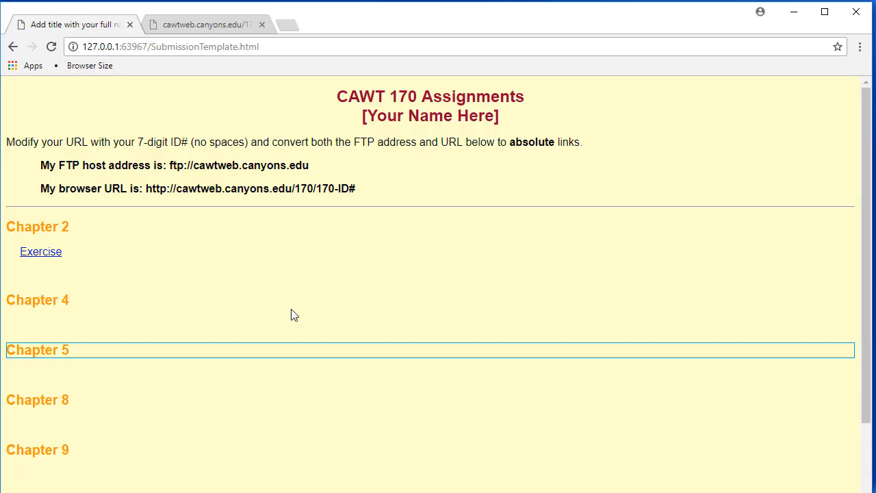
mouse_move(304, 213)
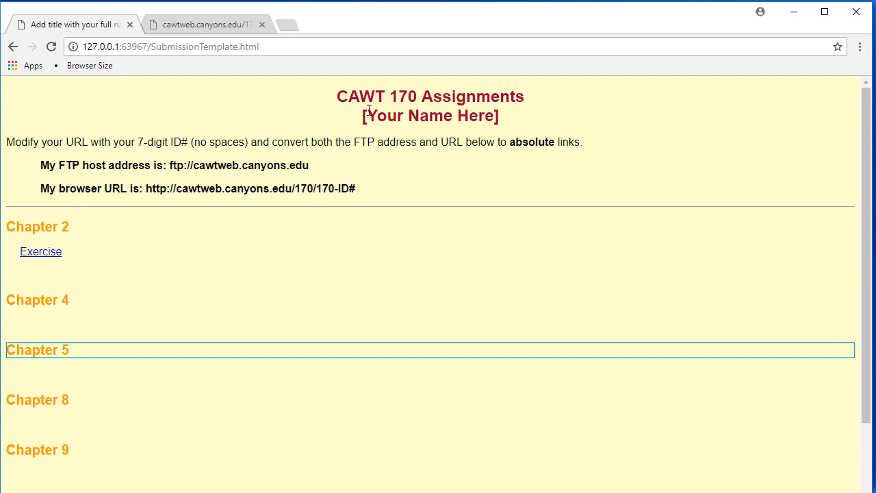
left_click(170, 46)
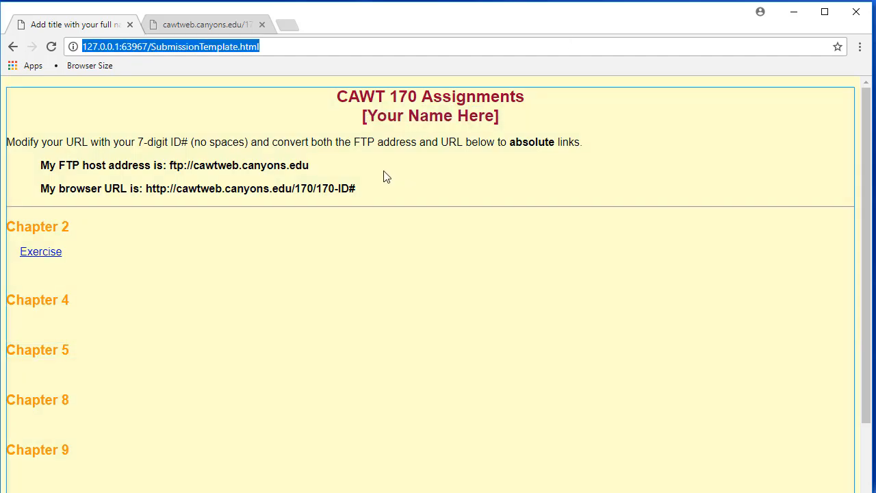
mouse_move(345, 189)
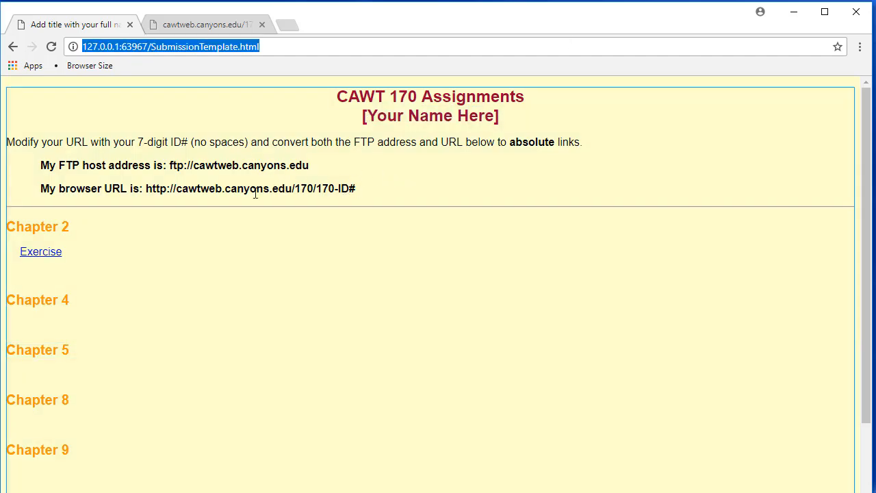
mouse_move(182, 213)
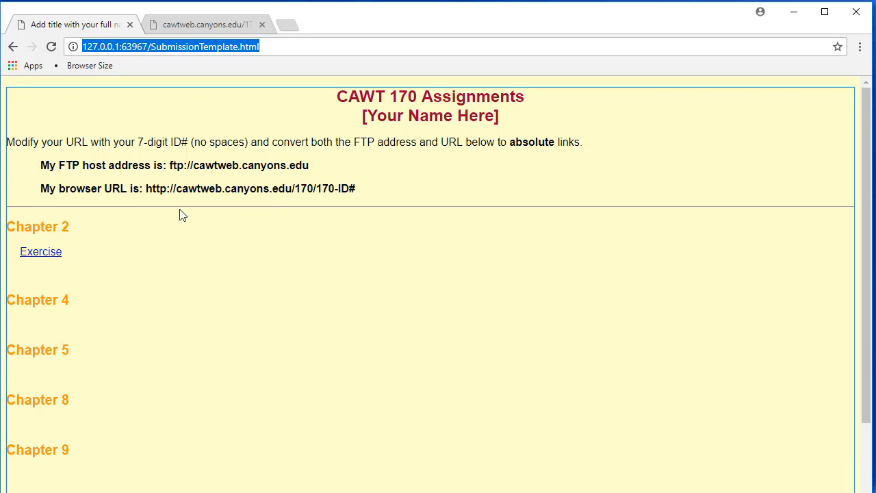
mouse_move(356, 194)
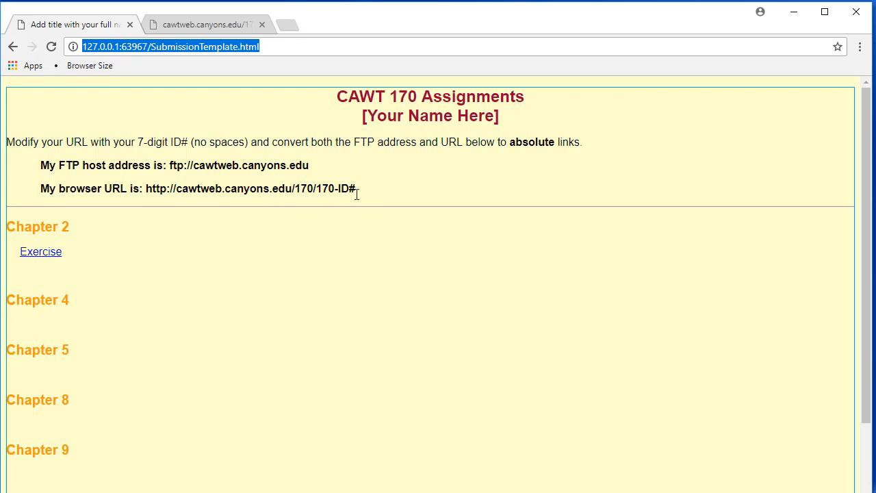
mouse_move(408, 198)
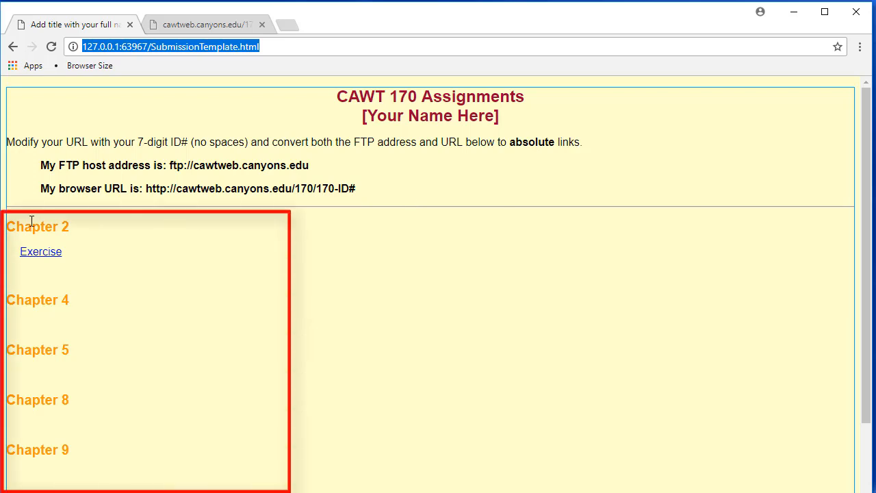
mouse_move(30, 474)
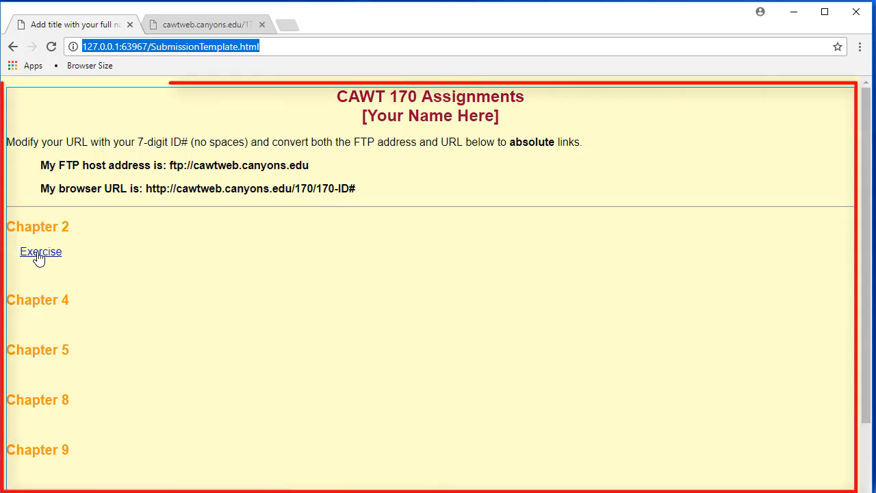
mouse_move(257, 345)
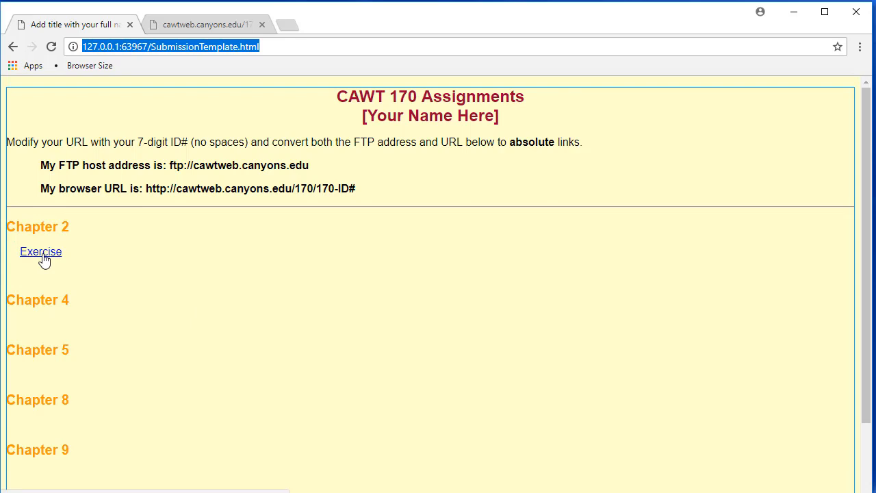
left_click(41, 252)
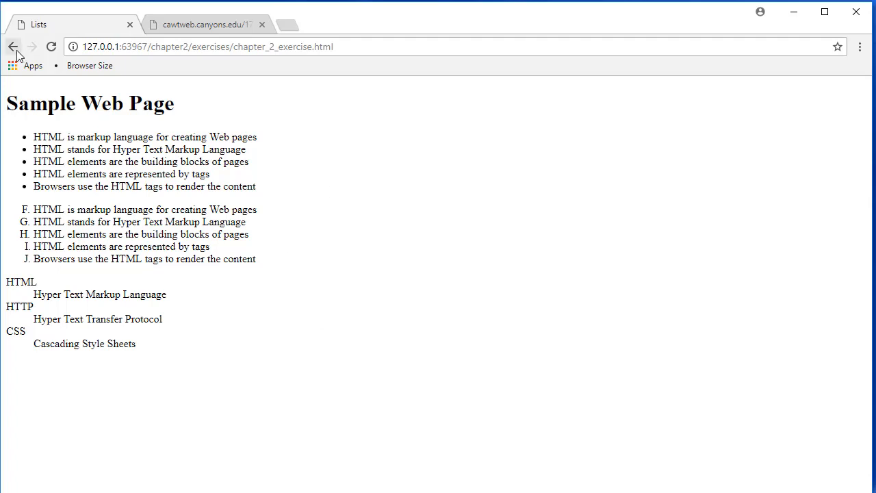
left_click(14, 47)
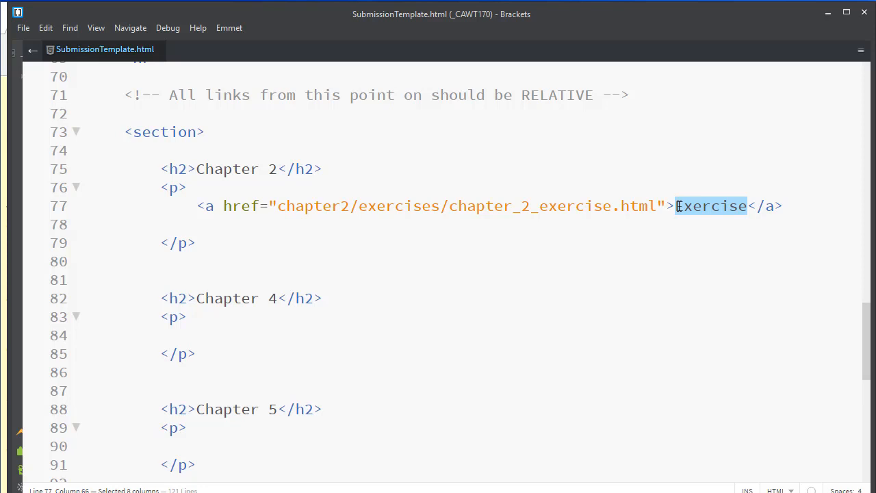
Add a Java Jam Assignment link to chapter2/assignments/index.html after the Exercise link.
left_click(783, 206)
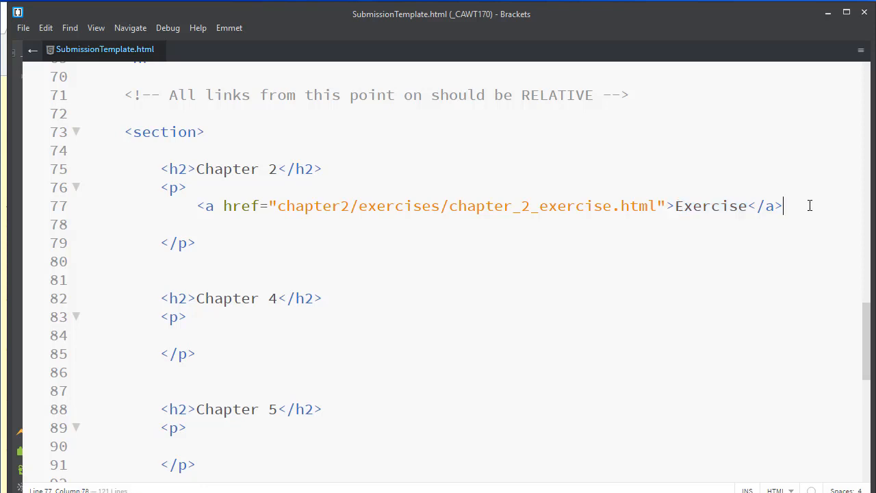
type("<br>")
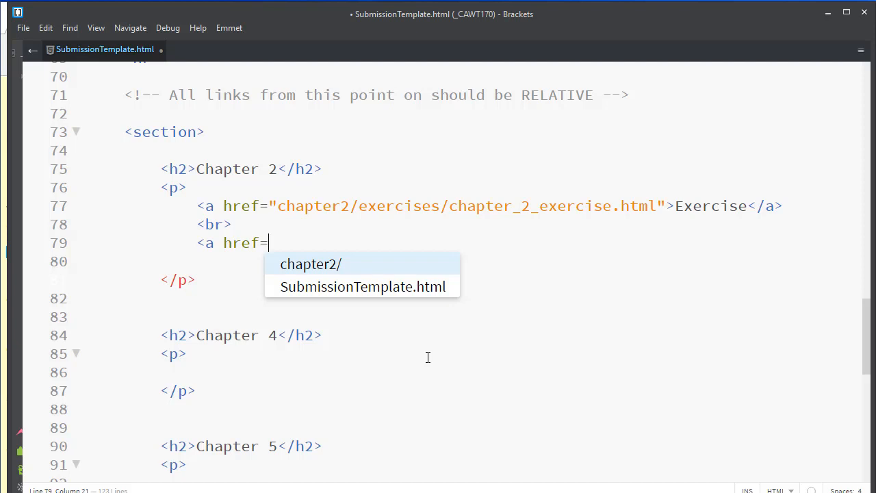
left_click(311, 264)
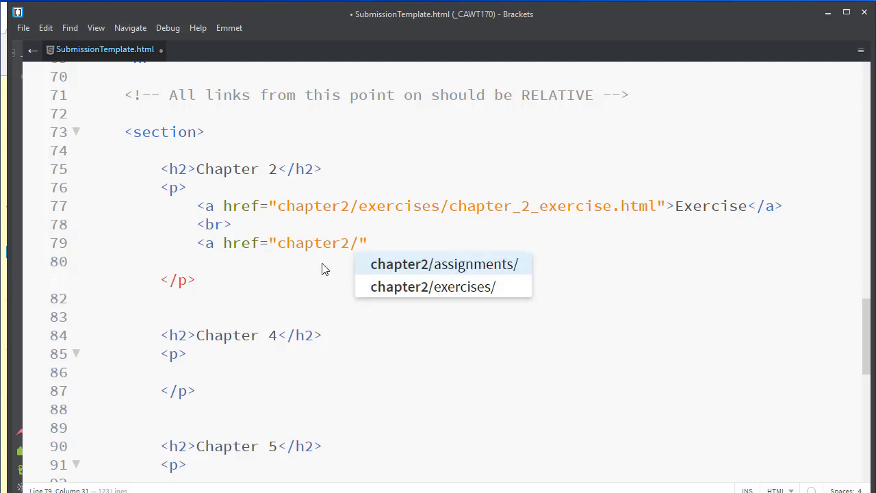
mouse_move(495, 267)
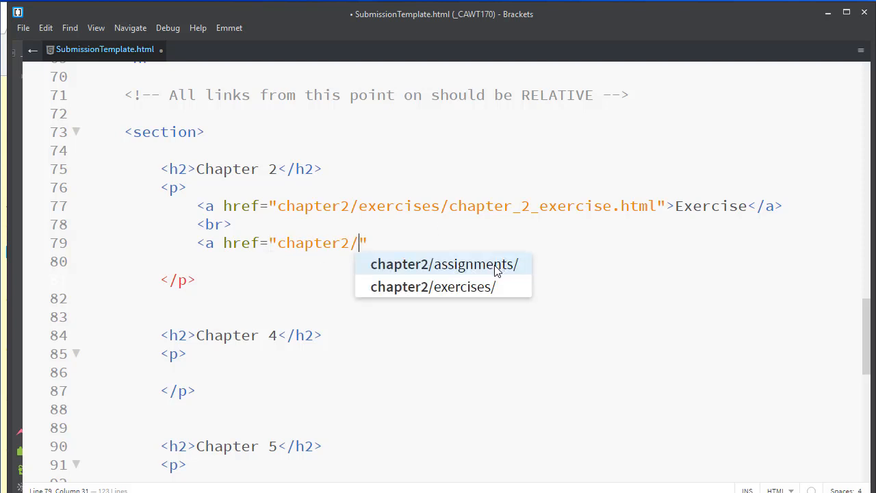
left_click(443, 264)
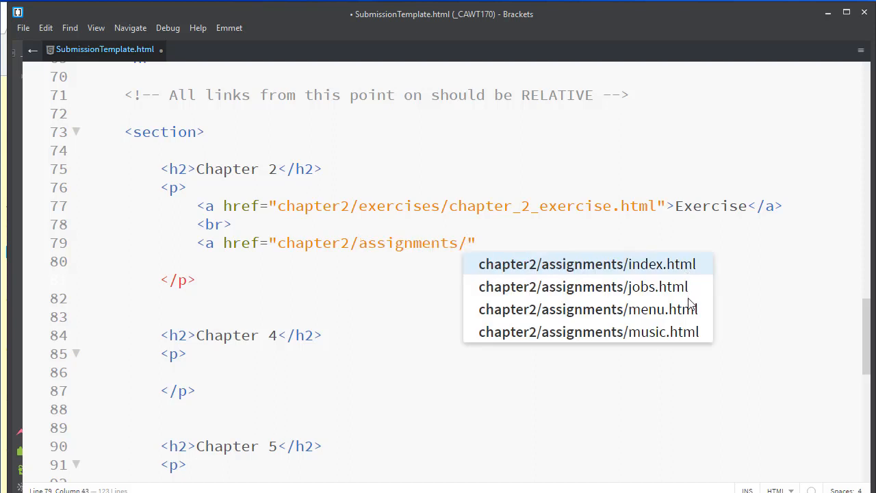
mouse_move(690, 345)
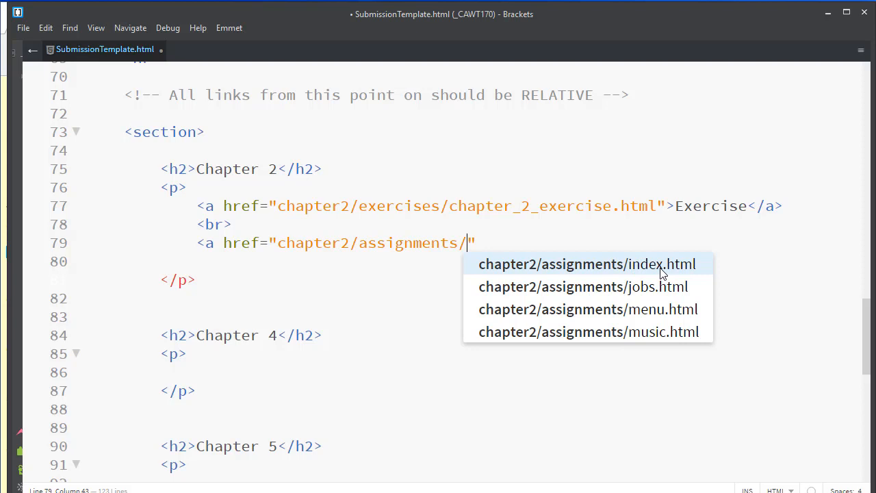
left_click(586, 263)
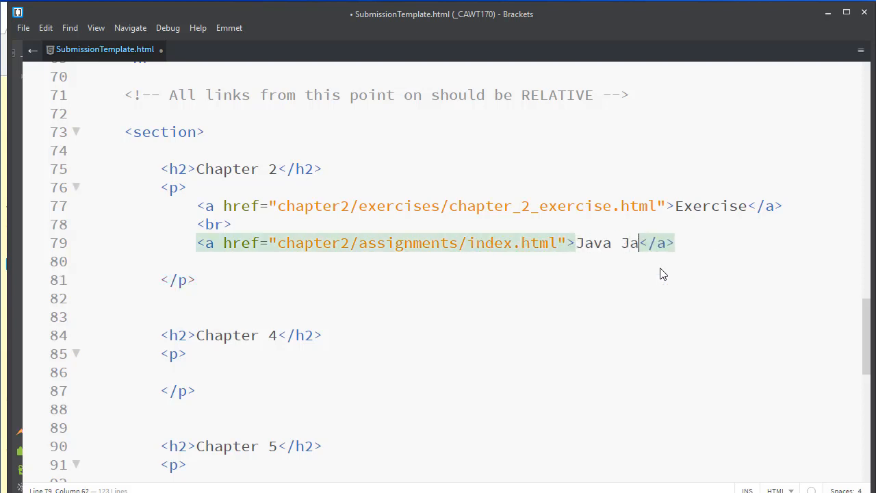
type("m Assignment")
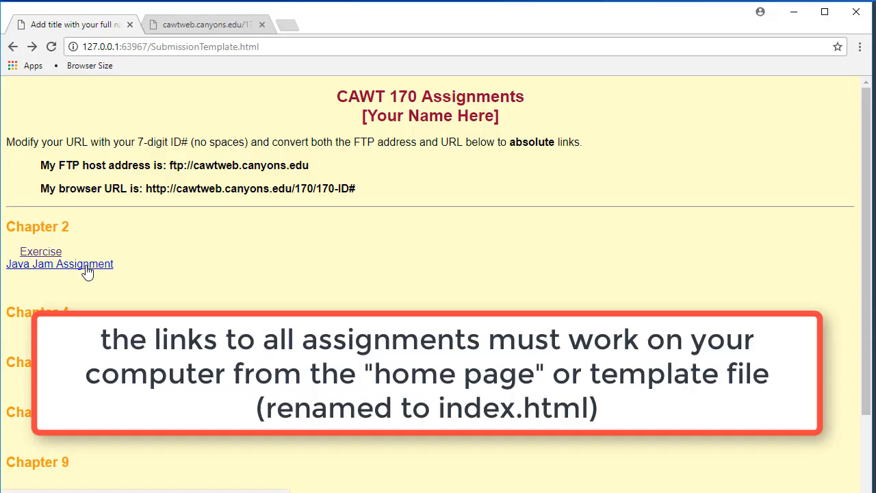
mouse_move(205, 245)
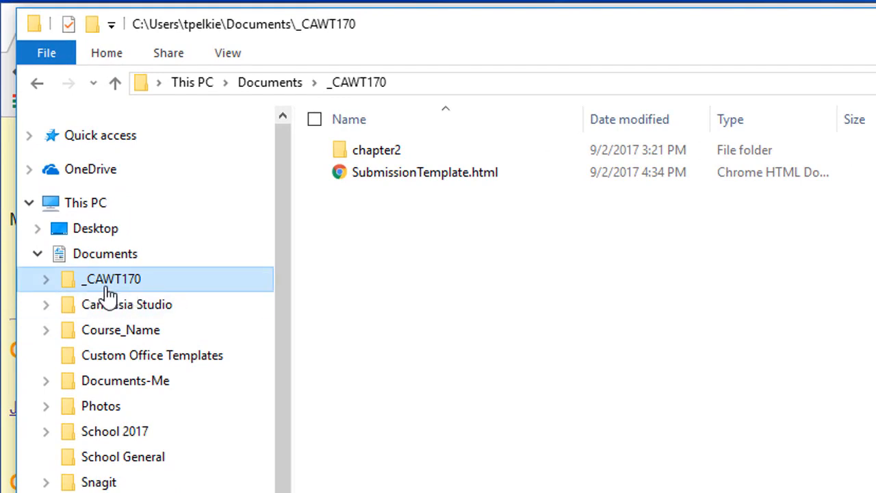
mouse_move(523, 197)
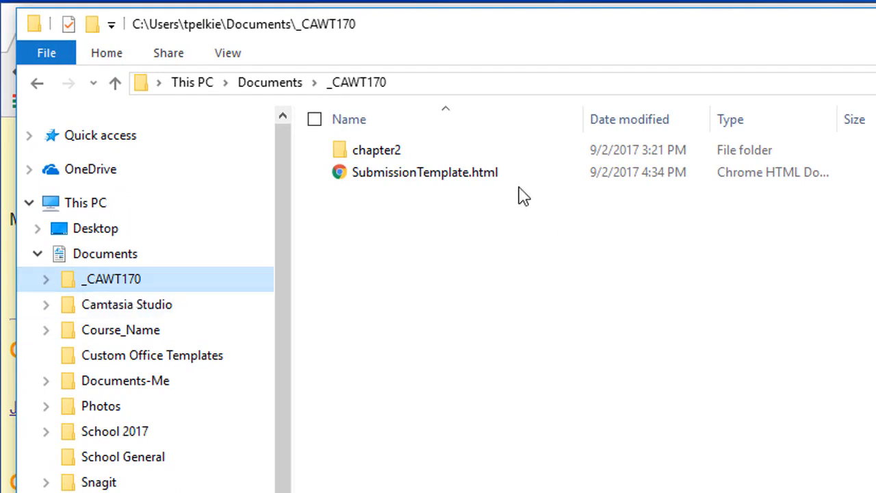
mouse_move(425, 173)
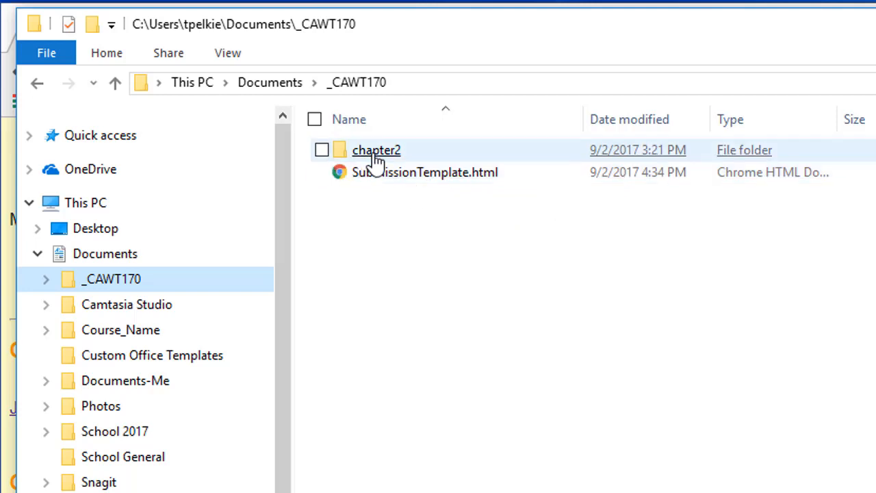
Browse chapter2's assignments folder in _CAWT170 and return up to chapter2.
double_click(375, 149)
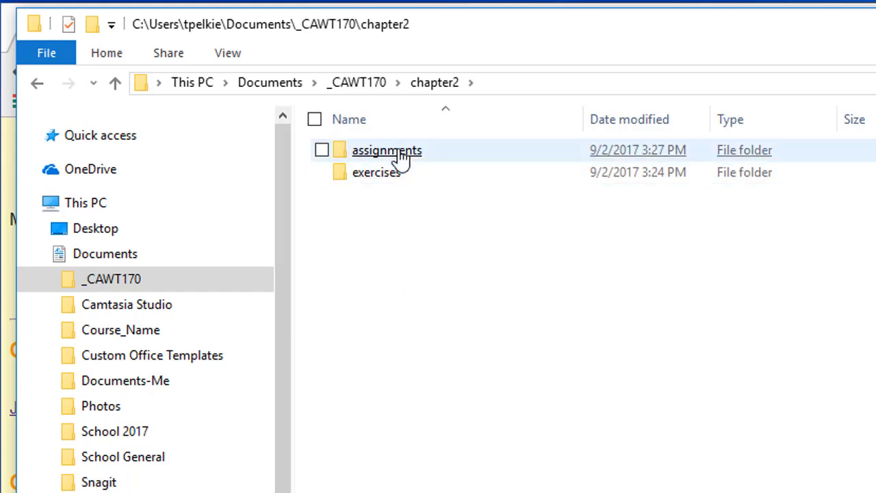
double_click(386, 149)
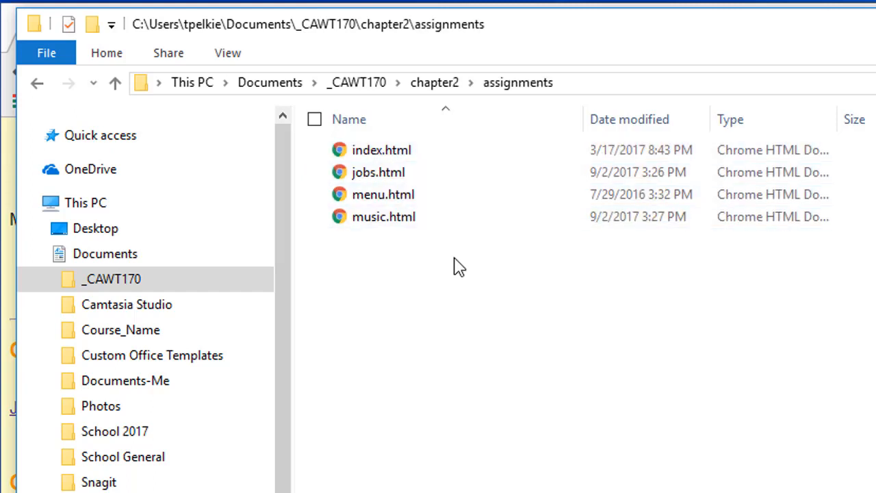
mouse_move(435, 82)
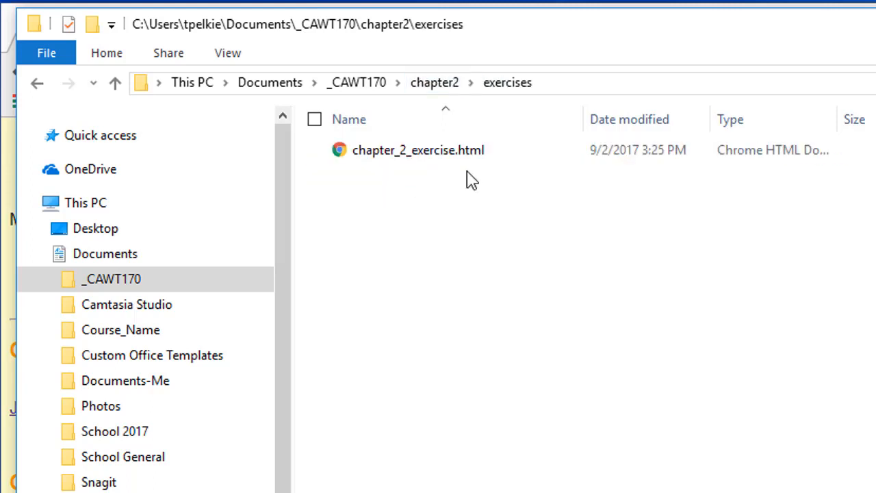
left_click(115, 82)
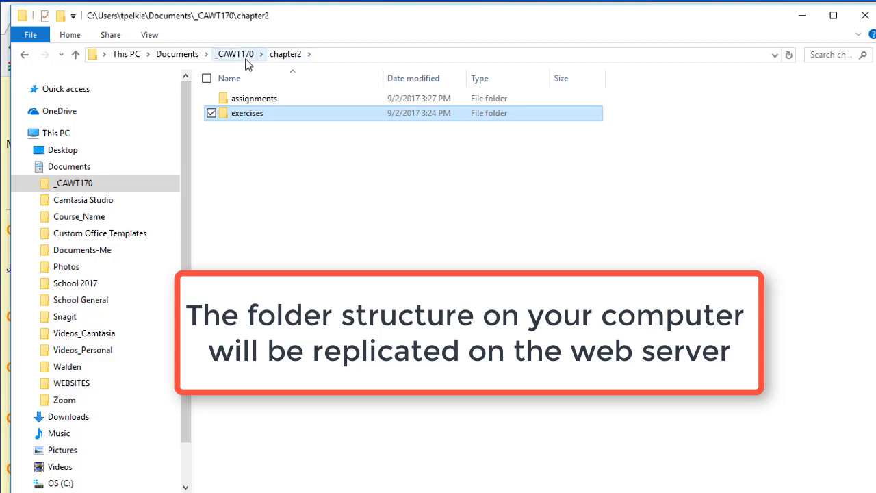
mouse_move(300, 193)
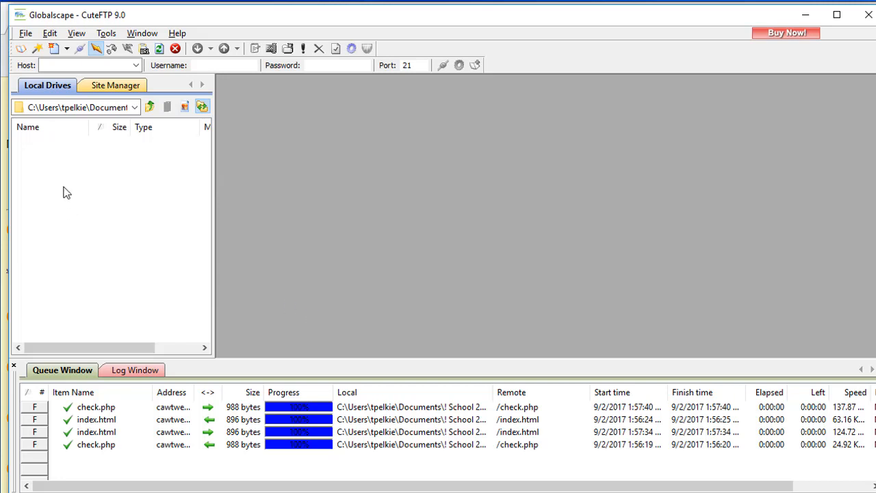
left_click(89, 65)
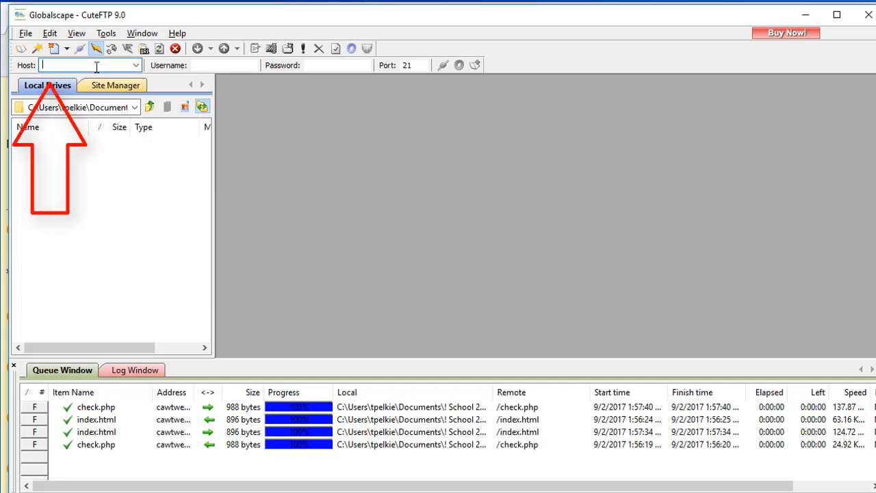
type("cawtweb.canyons.edu")
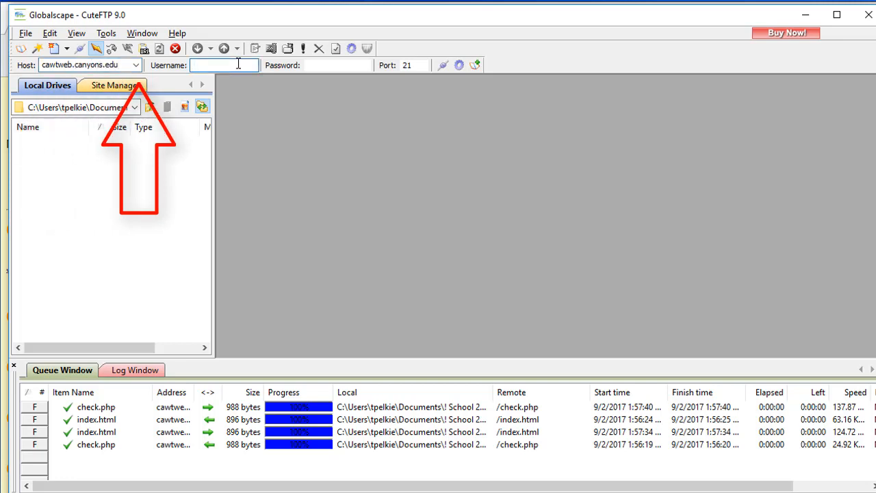
type("1")
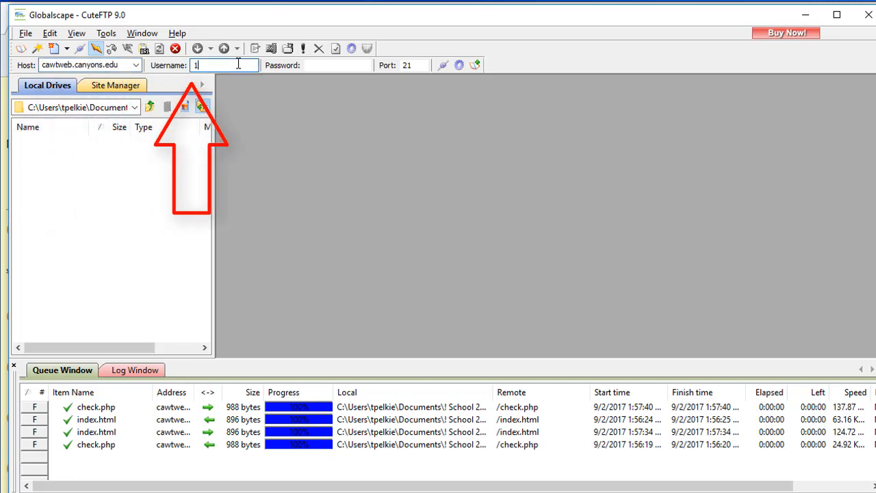
type("70-")
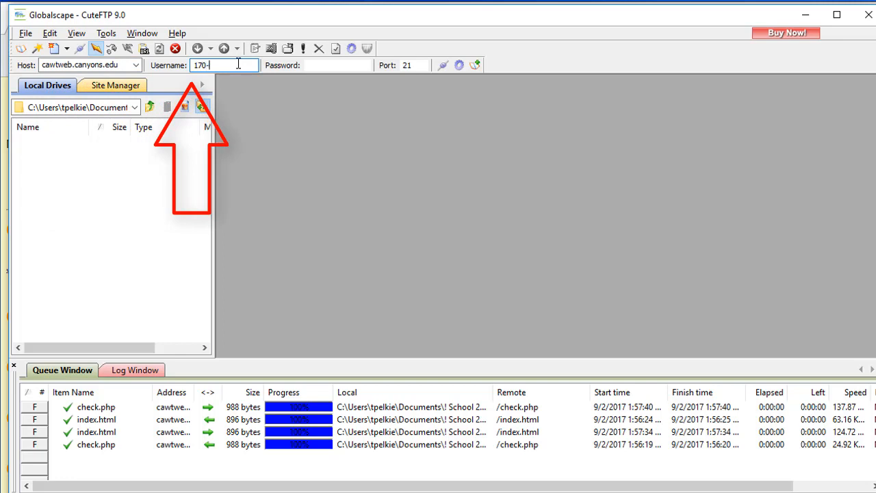
type("pelkie")
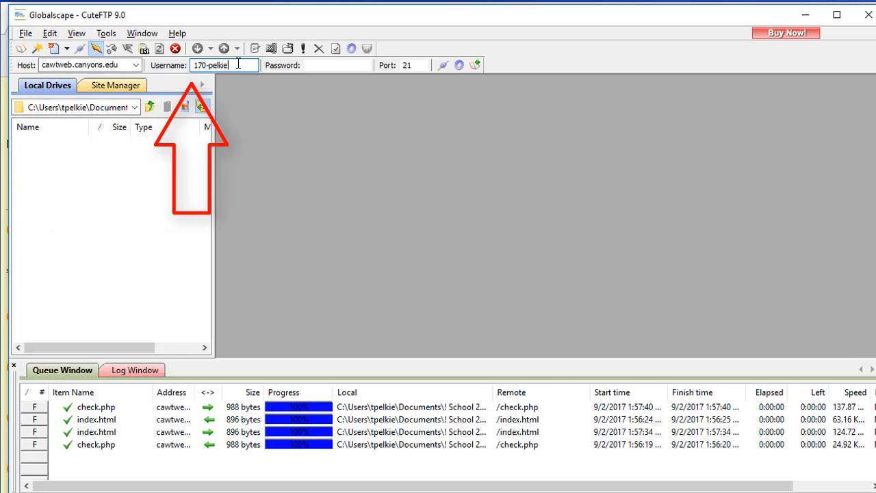
left_click(336, 66)
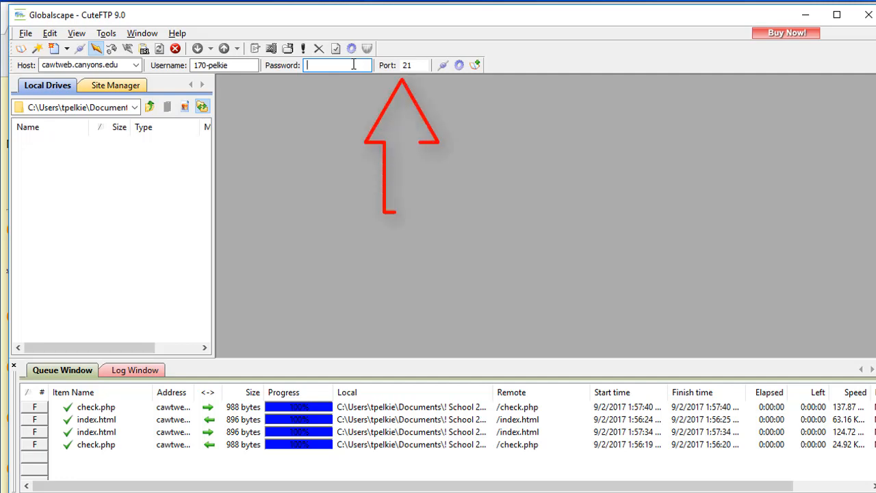
type("password")
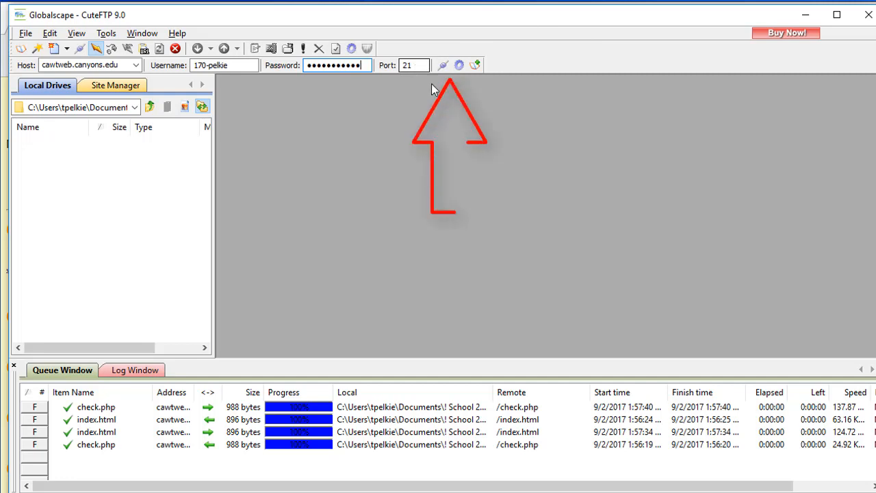
left_click(443, 66)
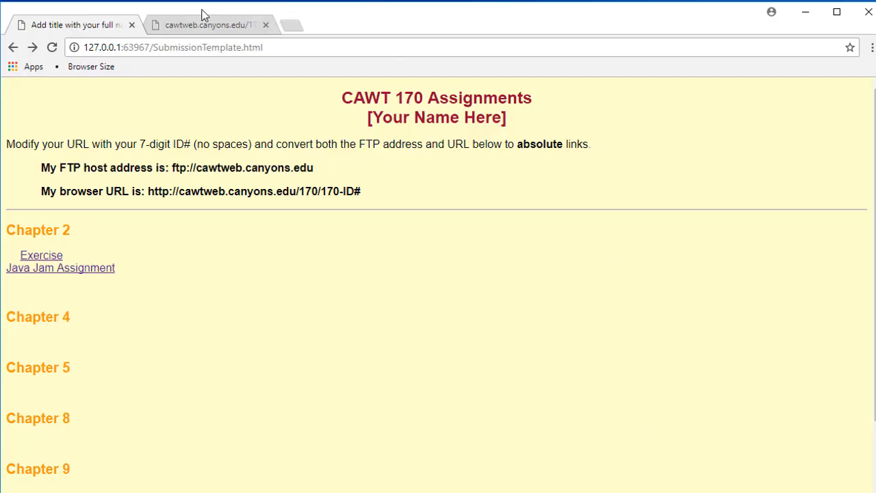
View the server site's check.php page and return to the placeholder test page.
left_click(208, 25)
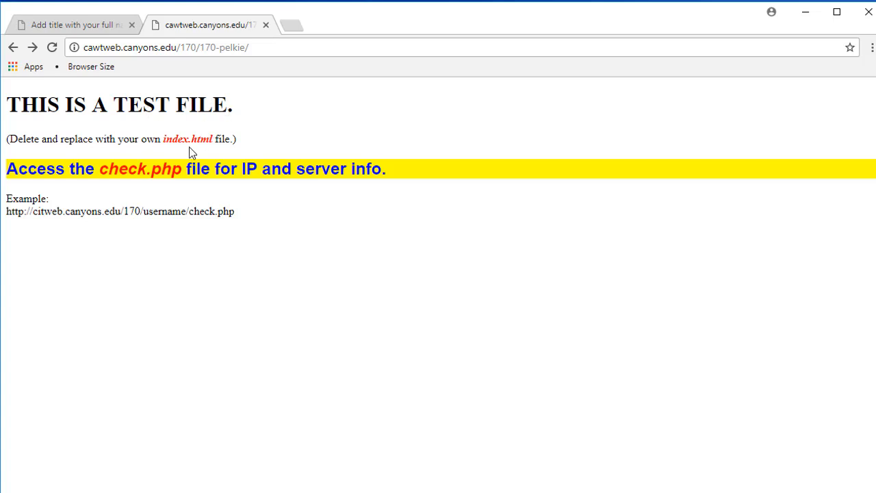
mouse_move(204, 149)
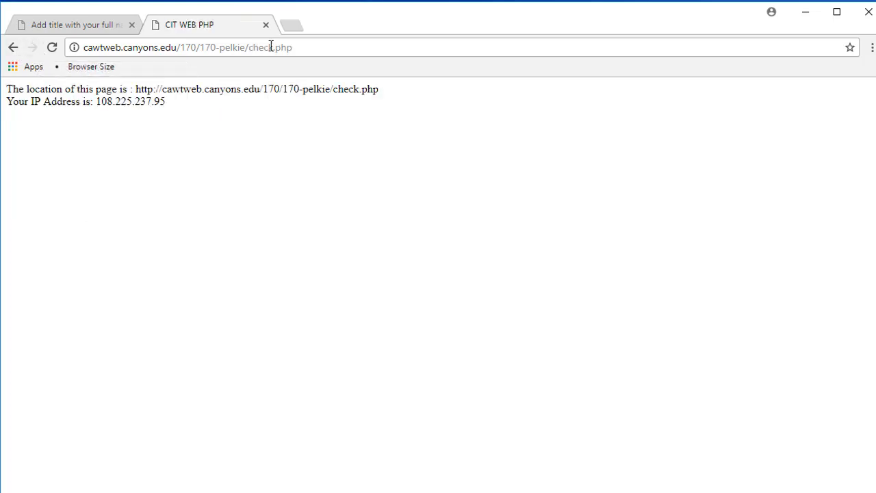
mouse_move(12, 47)
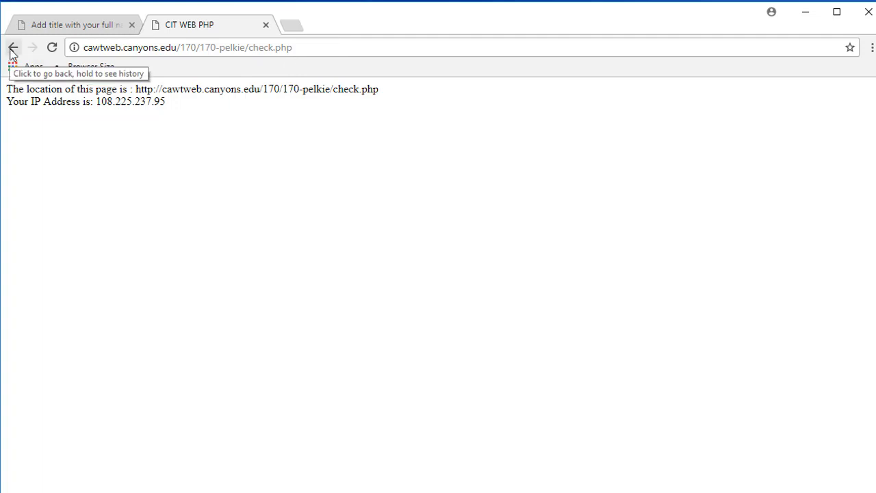
left_click(12, 47)
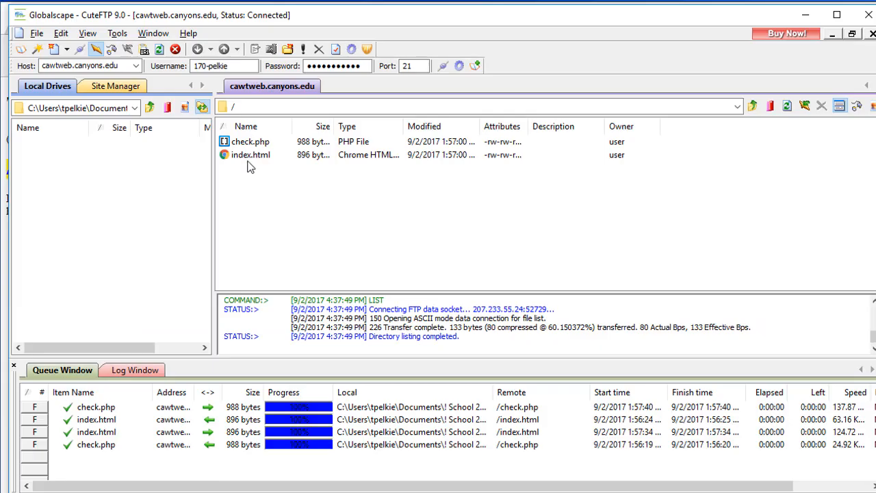
Rename the server's index.html to index_old.html.
left_click(252, 154)
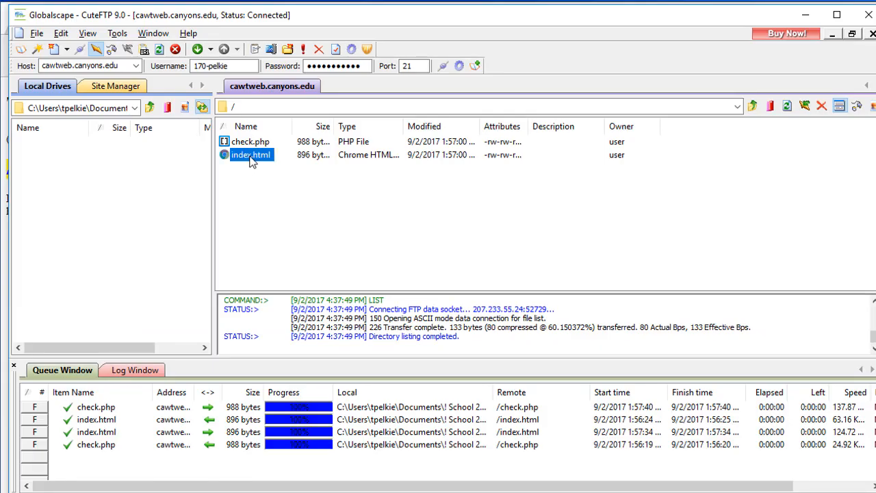
right_click(252, 153)
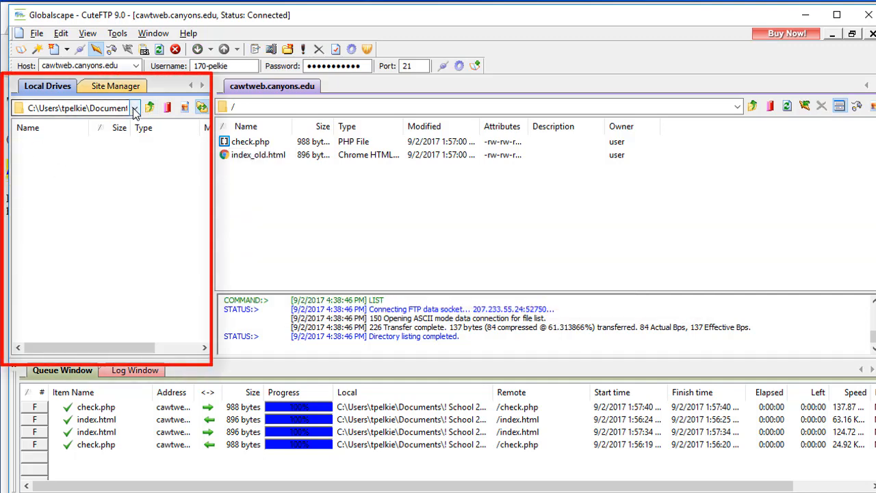
Browse the local pane to Documents > _CAWT170 holding chapter2 and the template.
left_click(134, 107)
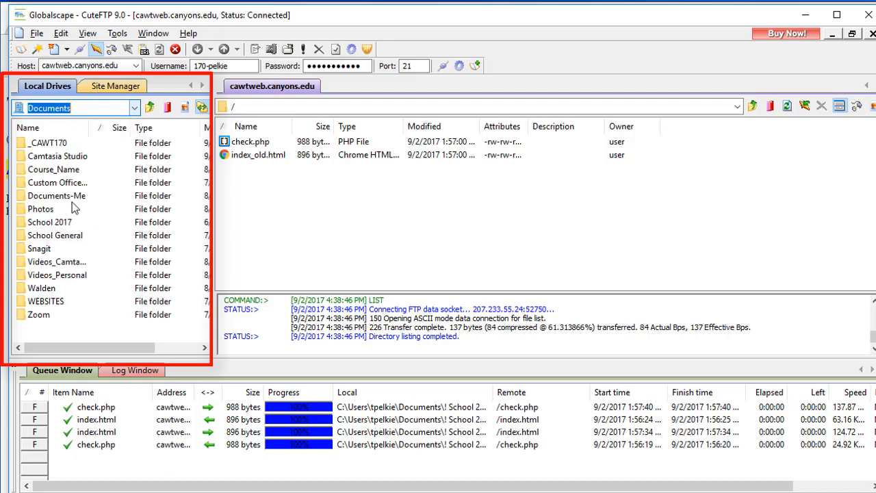
left_click(52, 143)
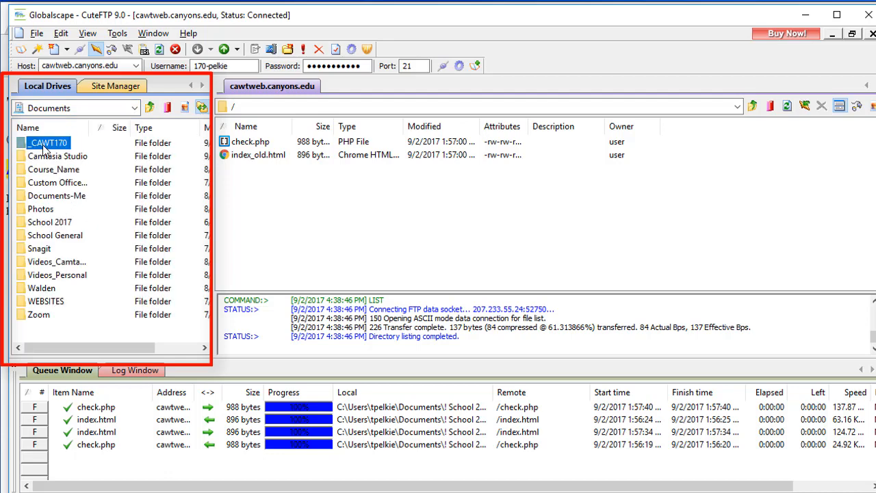
double_click(49, 143)
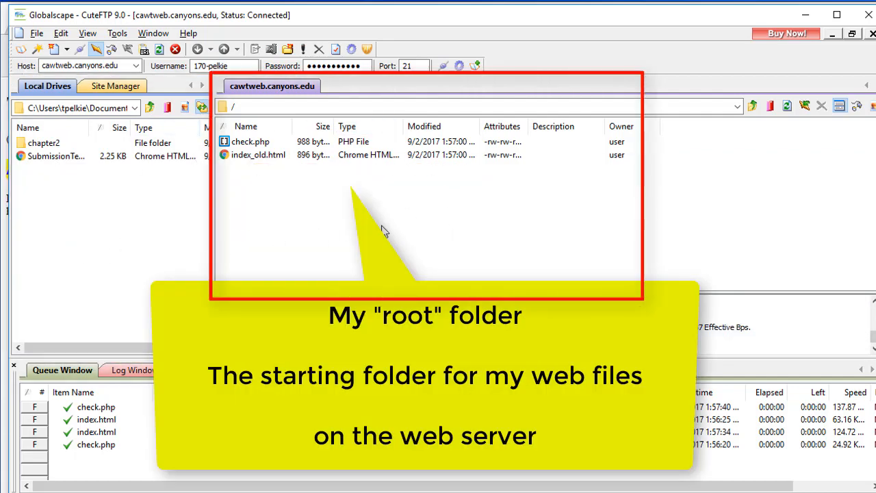
left_click(58, 156)
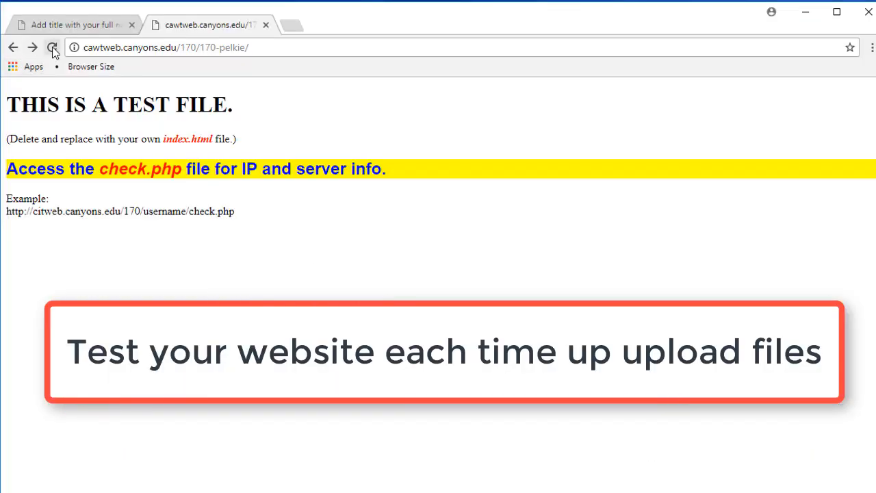
Reload the site's root page to check what the server currently serves.
left_click(52, 47)
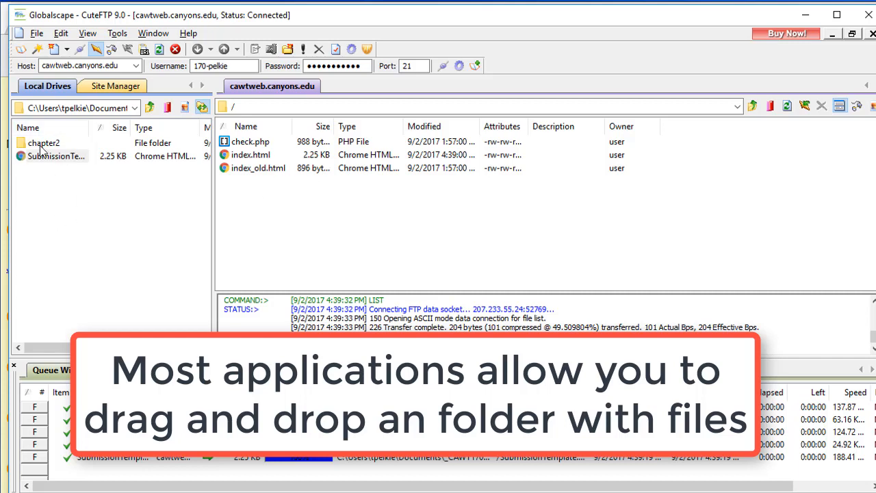
mouse_move(255, 223)
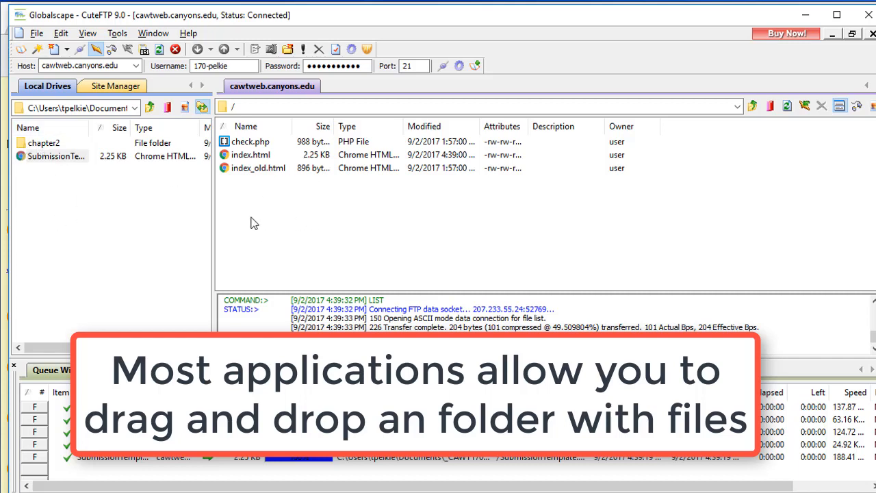
mouse_move(299, 221)
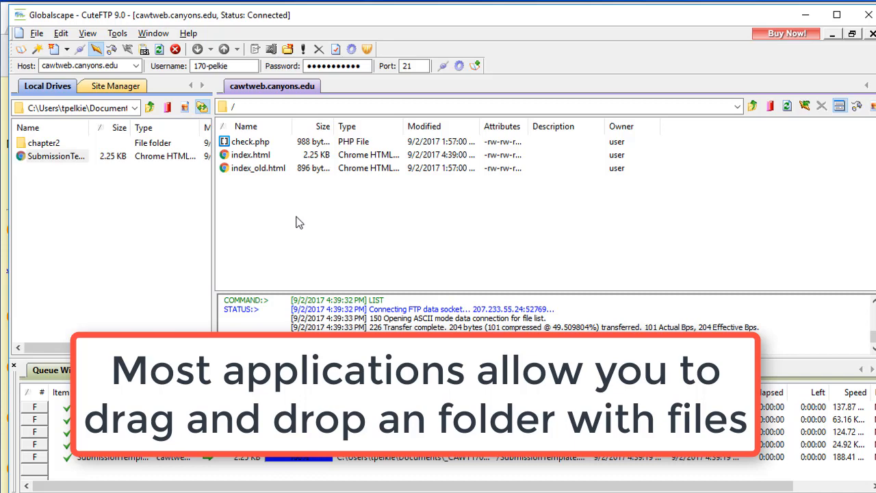
Create a chapter2 folder in the server root beside index.html and index_old.html.
right_click(298, 222)
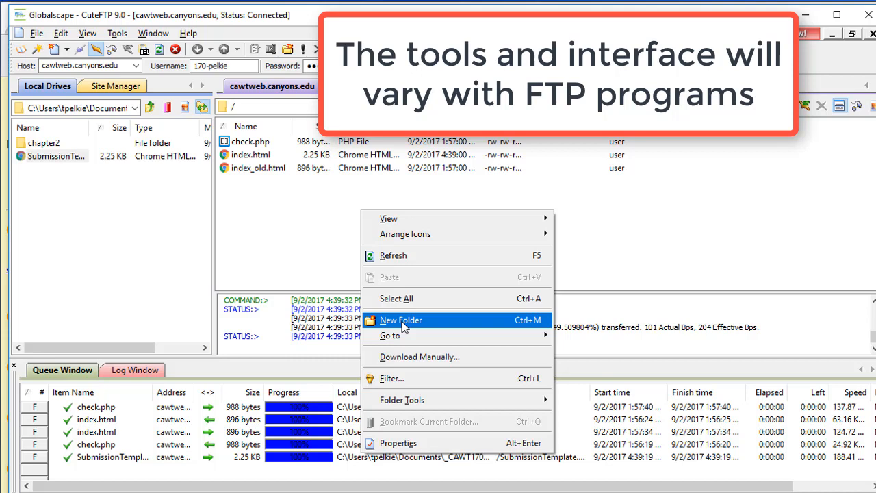
left_click(400, 320)
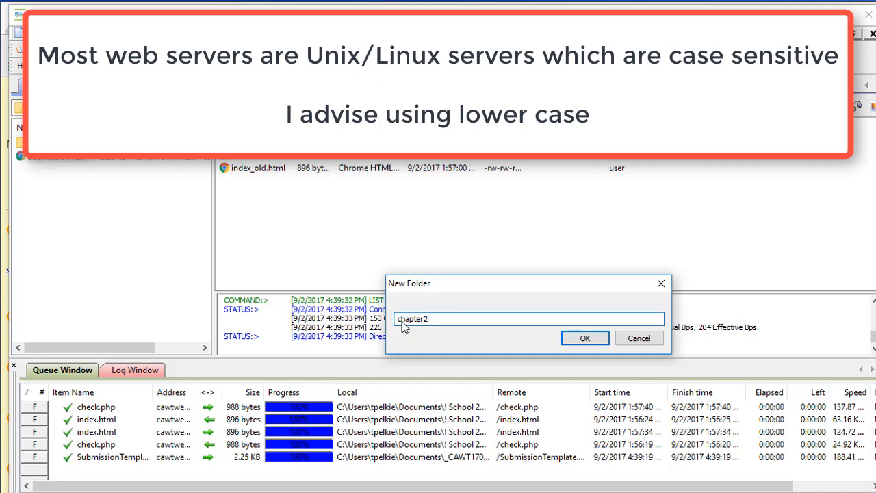
left_click(585, 337)
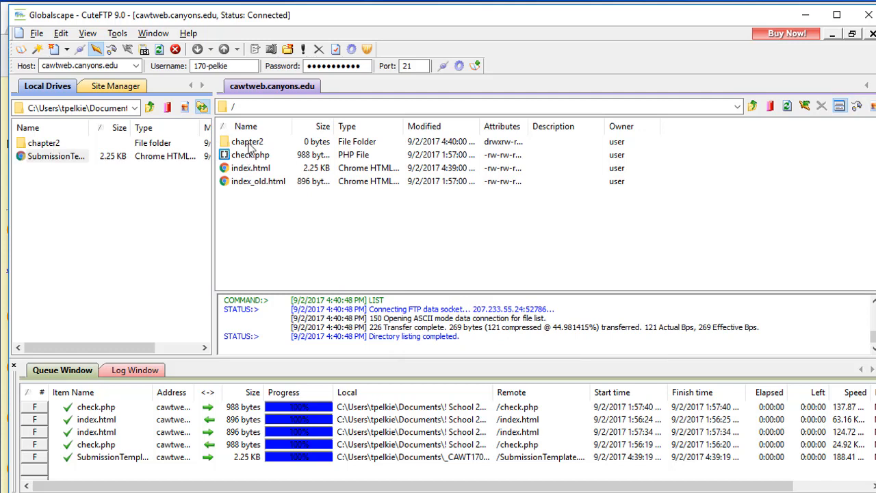
left_click(44, 142)
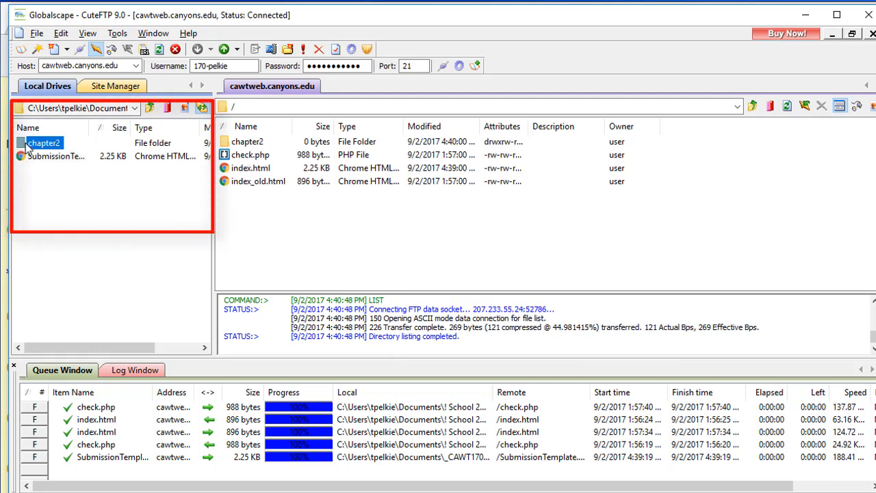
Create assignments and exercises subfolders in server chapter2 and upload the local files into them.
double_click(45, 142)
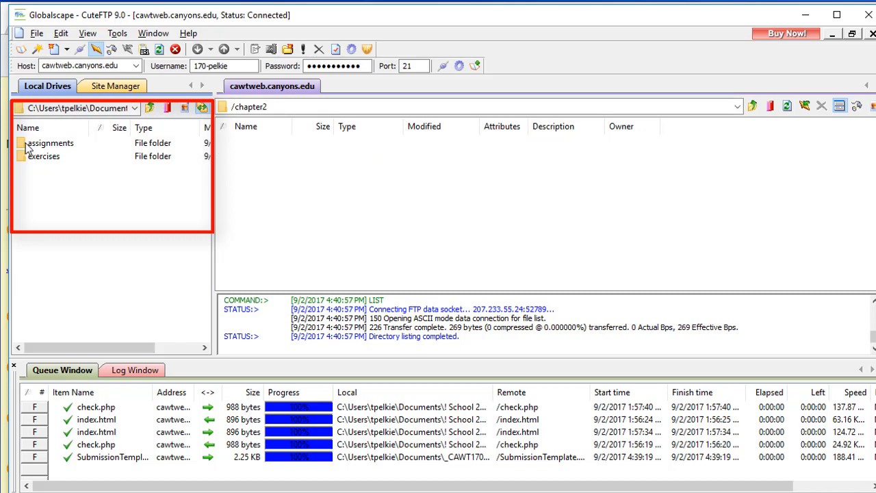
mouse_move(48, 164)
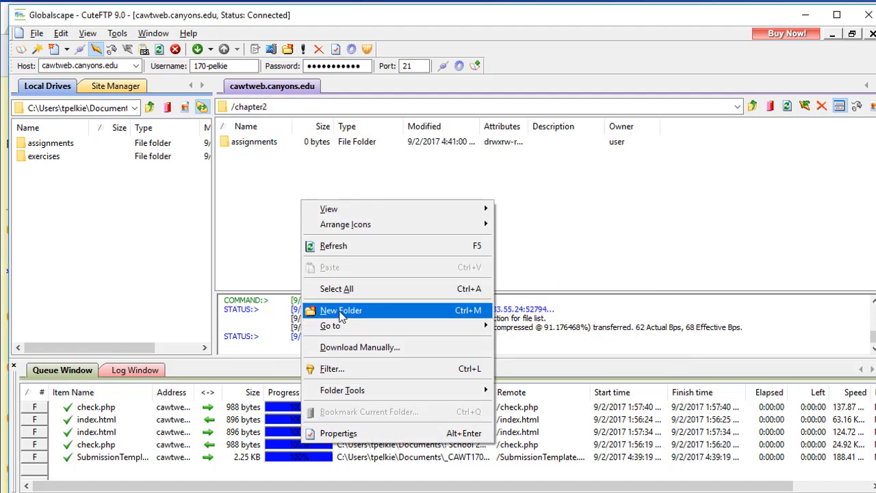
left_click(341, 310)
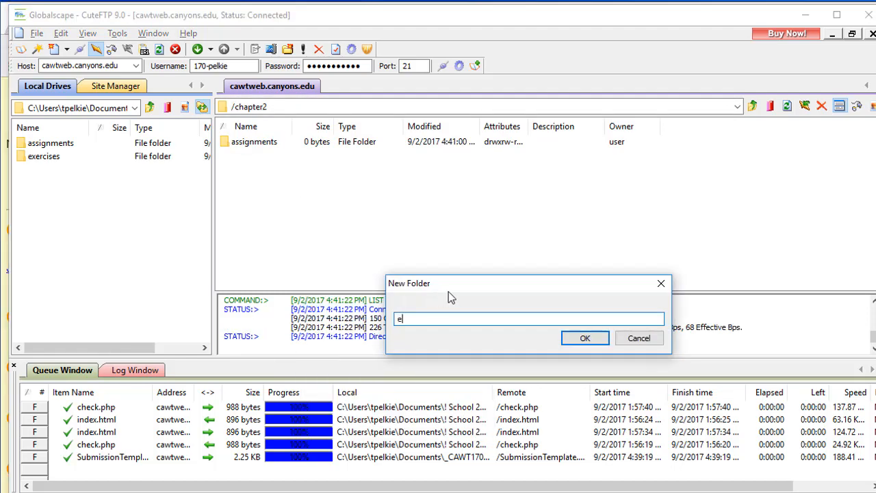
left_click(585, 337)
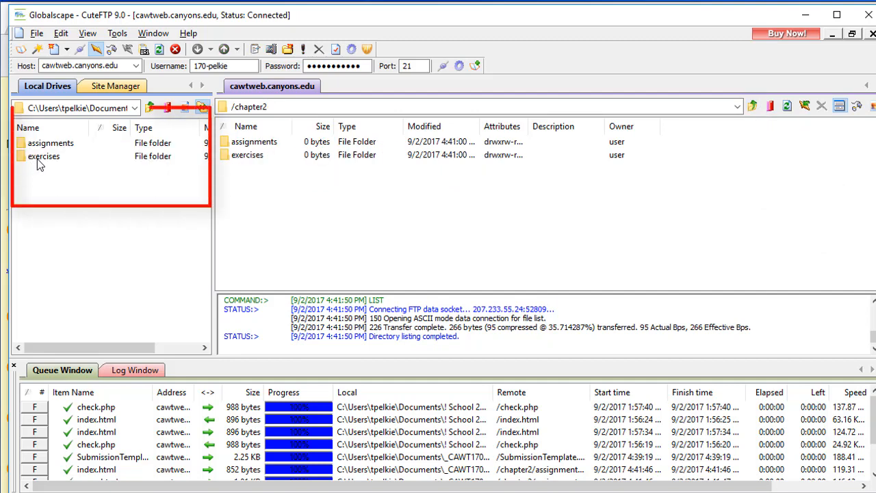
double_click(44, 156)
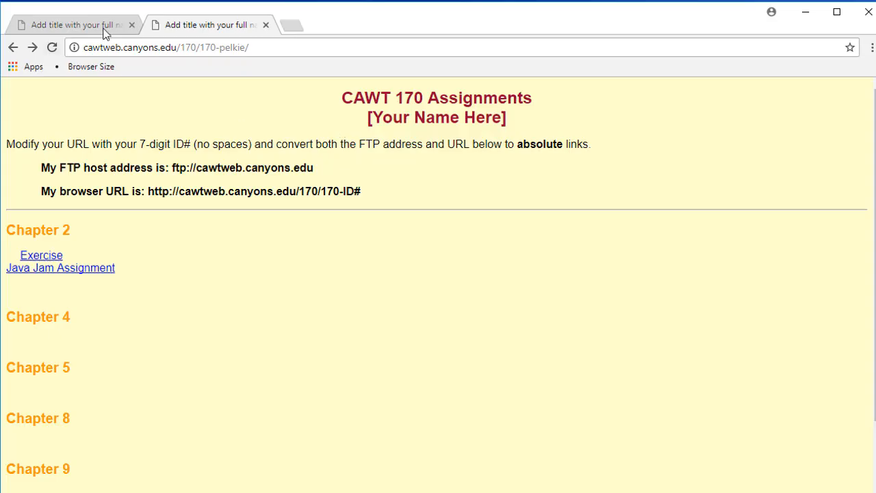
mouse_move(102, 279)
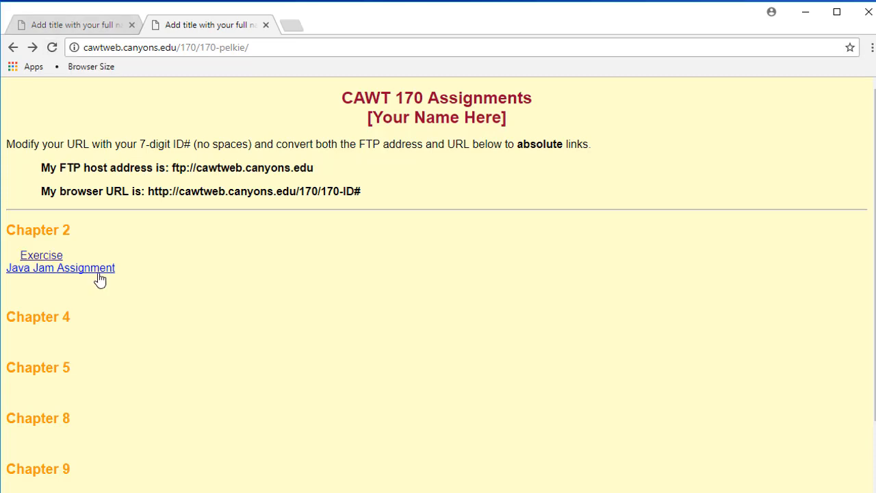
View the live Java Jam Assignment page from chapter2/assignments, then return via its Home link.
left_click(60, 267)
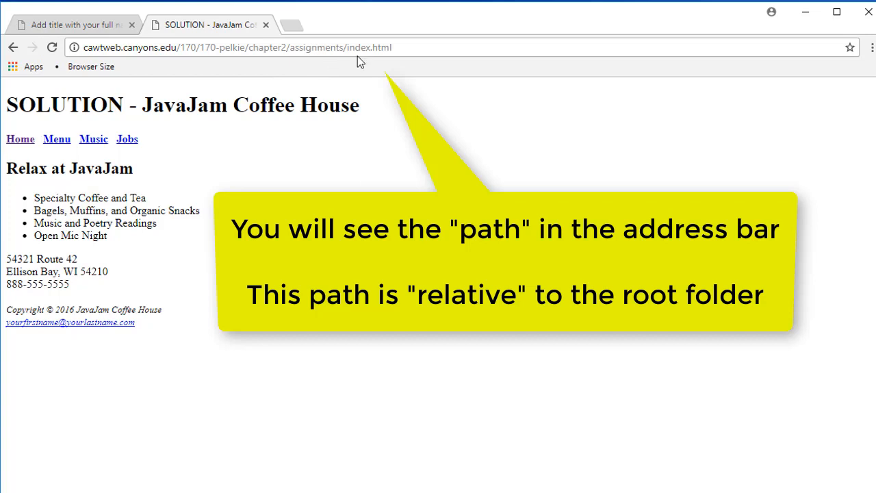
mouse_move(21, 139)
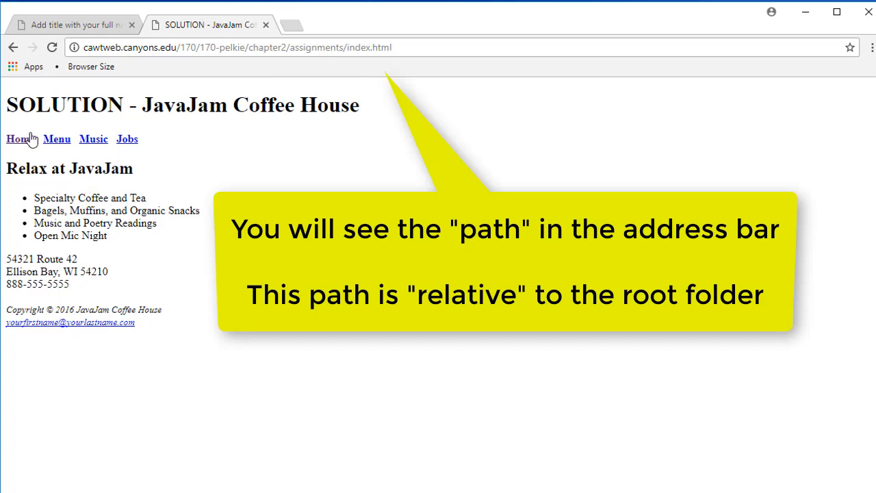
left_click(58, 139)
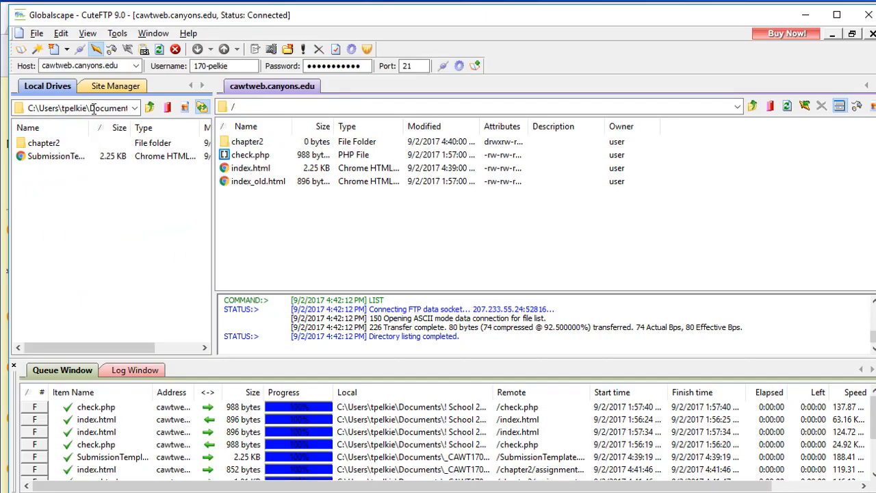
mouse_move(304, 247)
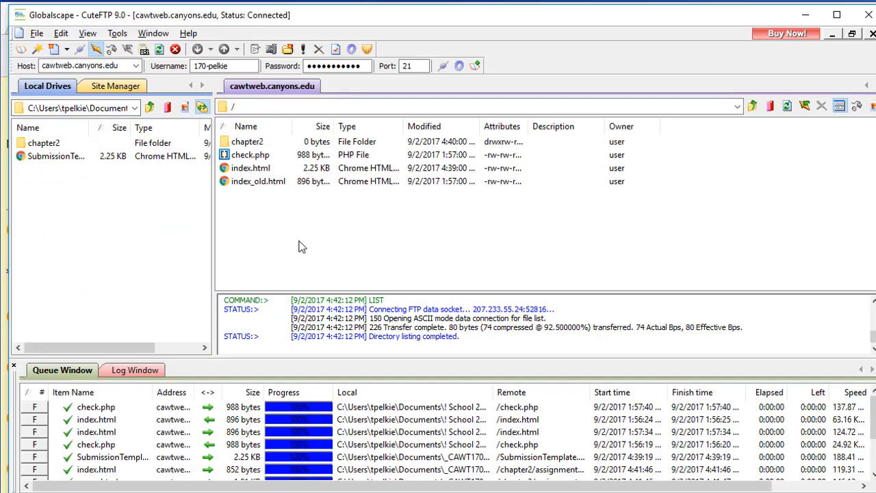
mouse_move(496, 271)
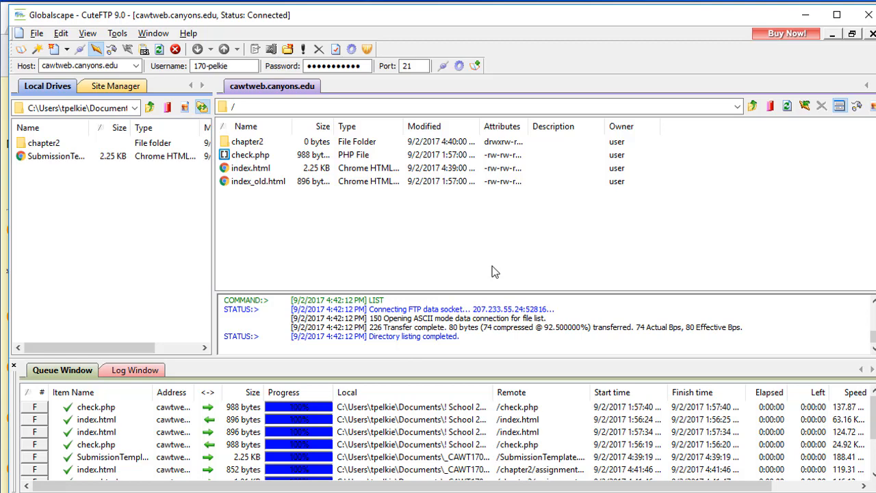